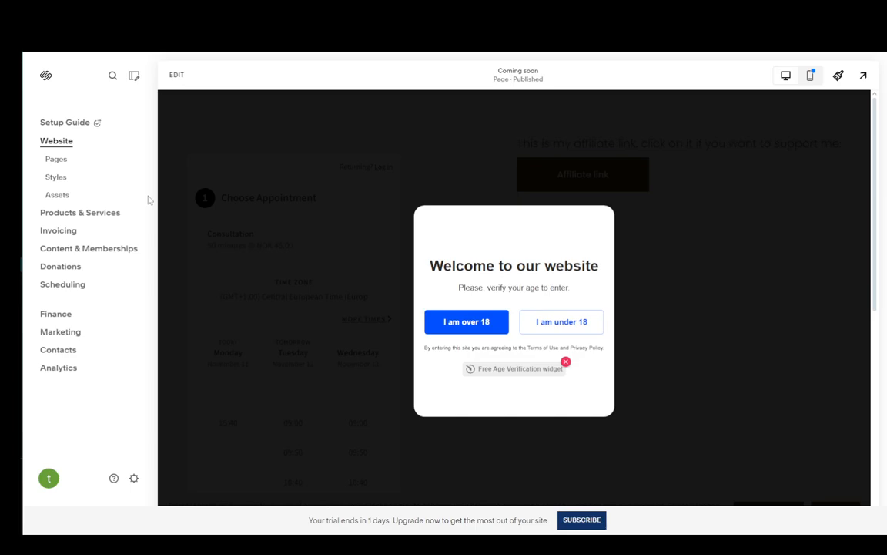
mouse_move(97, 73)
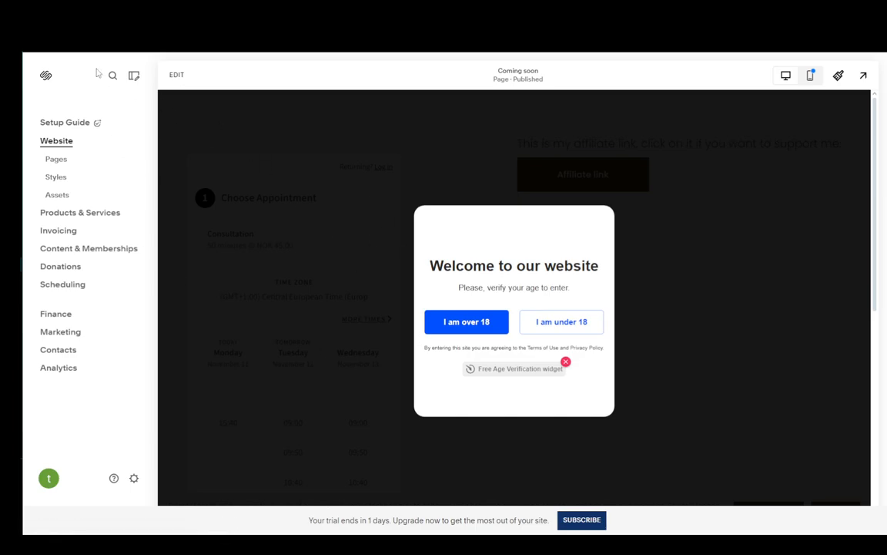
mouse_move(134, 478)
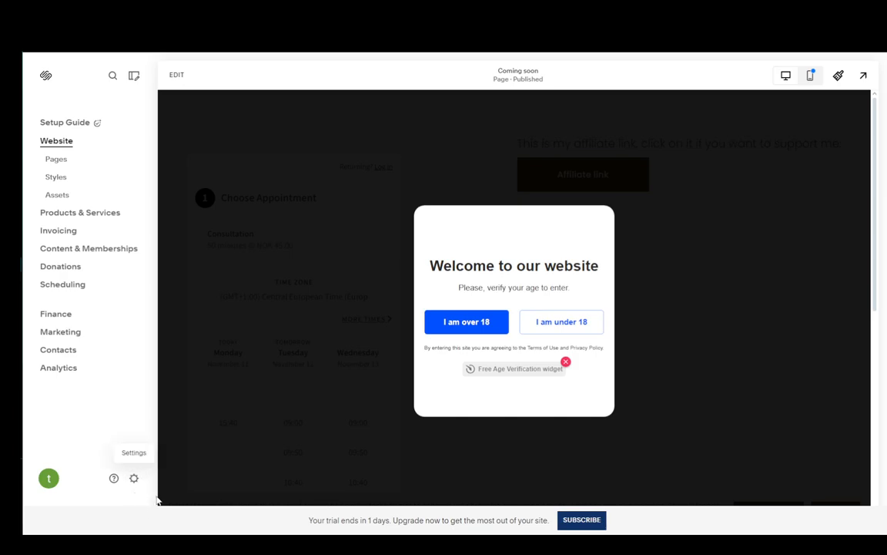
Go to Settings, then Domains & Email to view the site's built-in domain
click(133, 479)
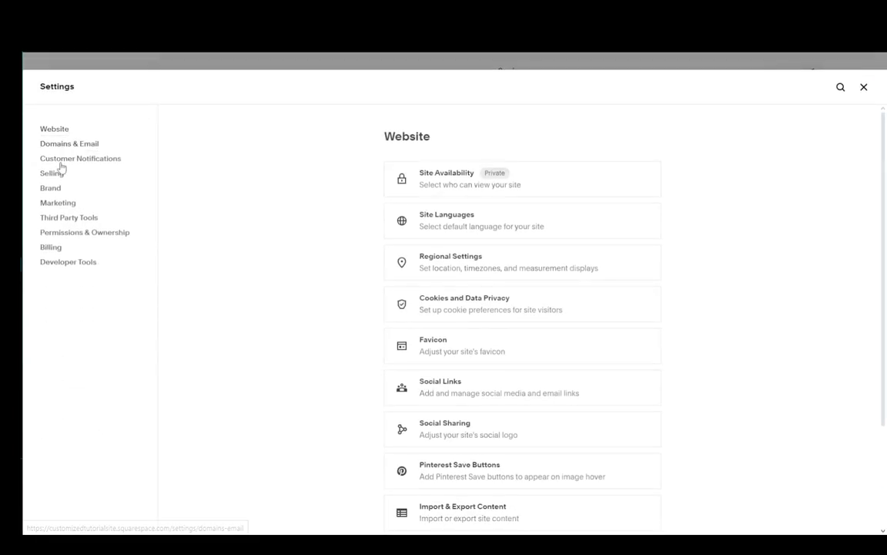
click(69, 144)
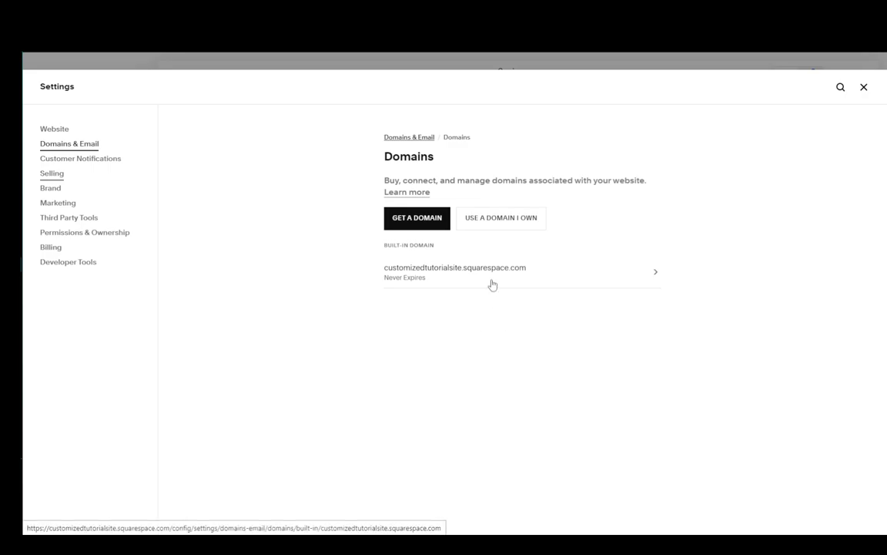
mouse_move(504, 368)
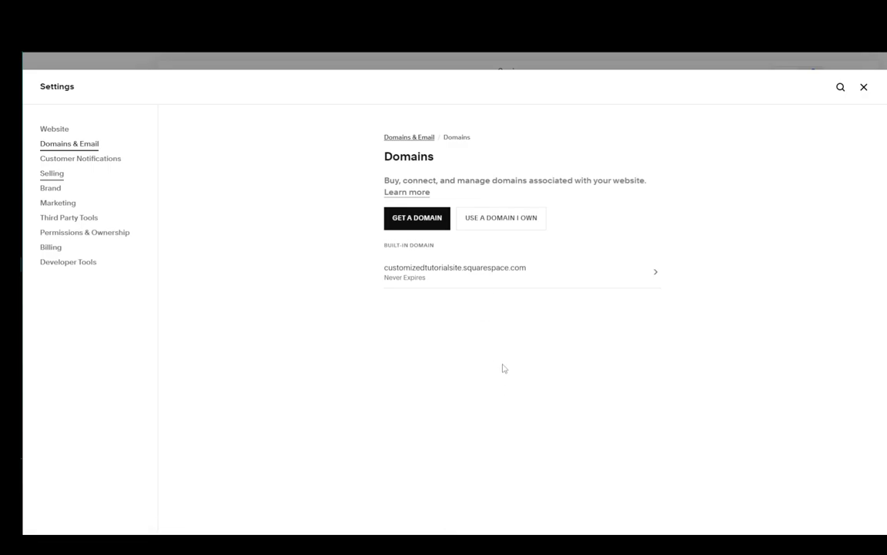
mouse_move(410, 264)
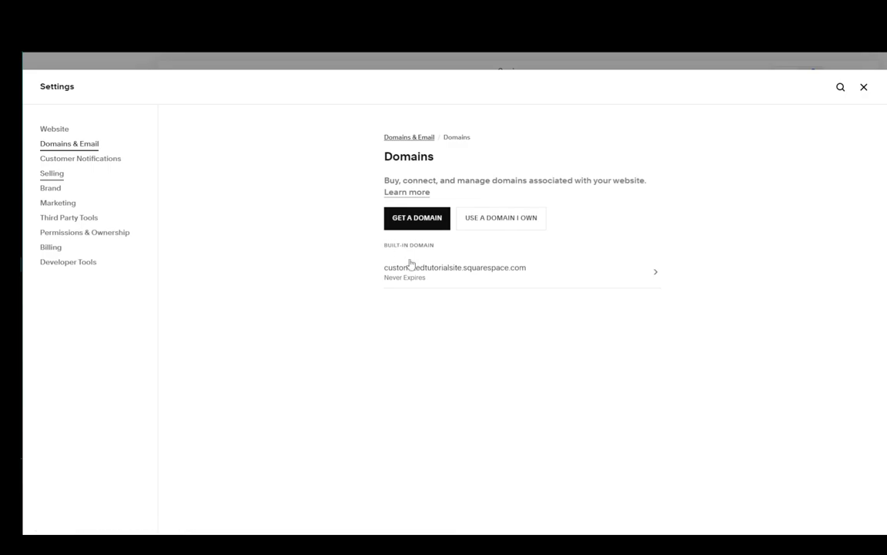
Open the squarespace.com built-in domain's details page, showing SSL status and Site ID
click(455, 272)
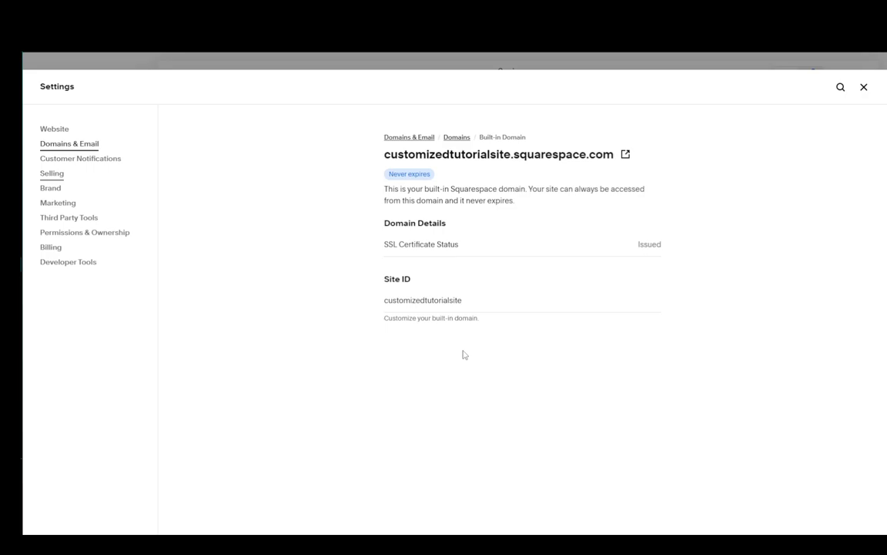
mouse_move(739, 282)
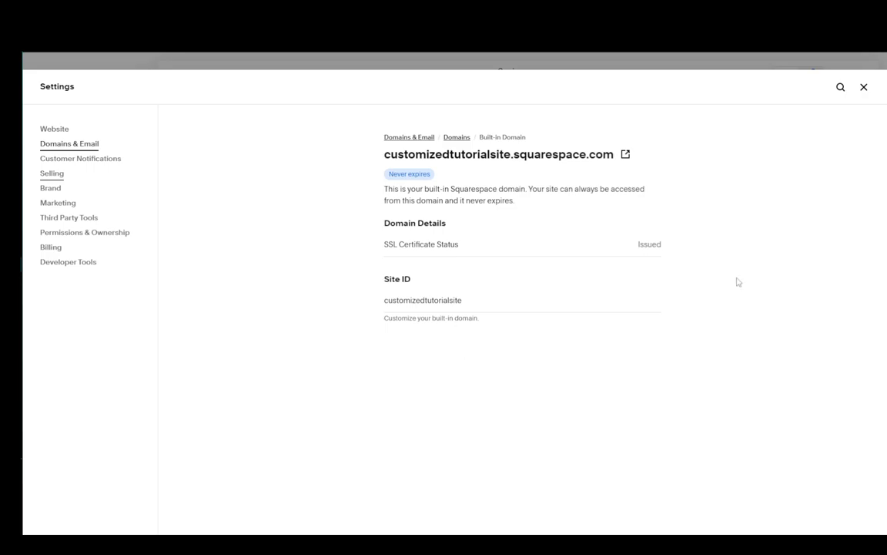
mouse_move(697, 224)
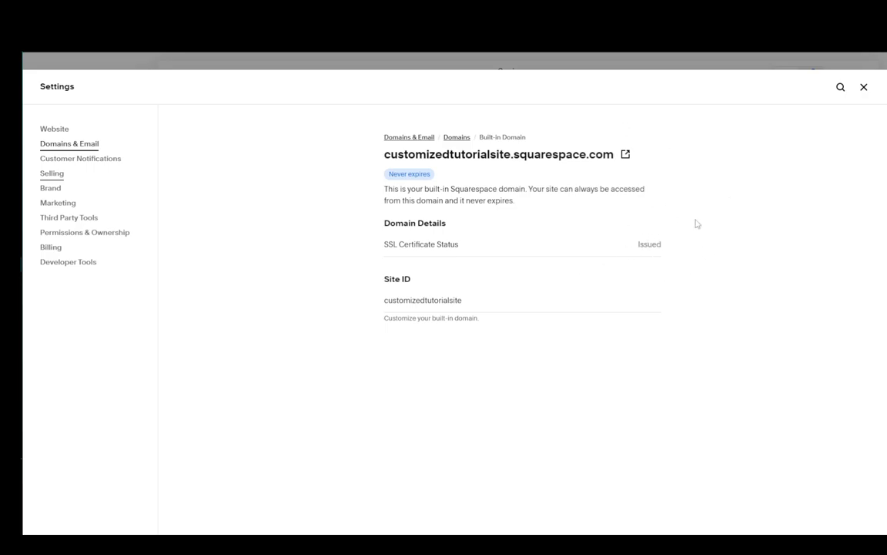
mouse_move(419, 382)
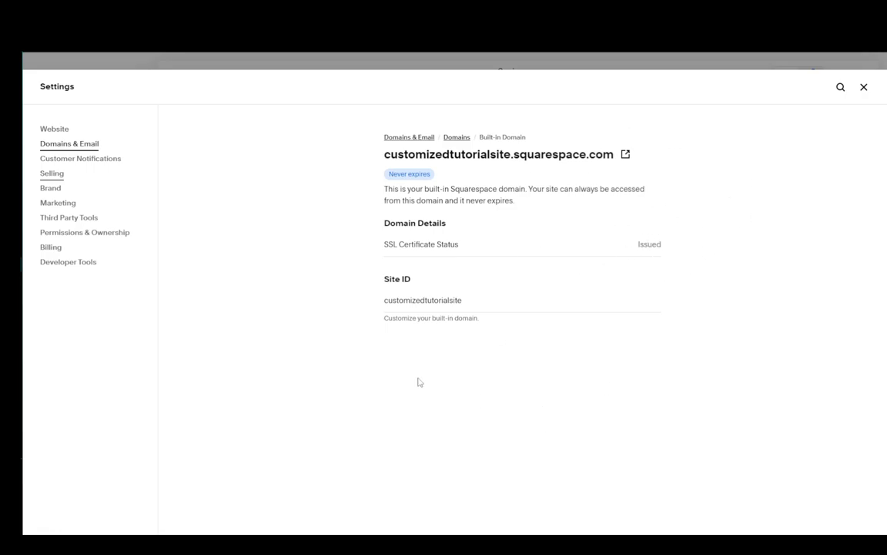